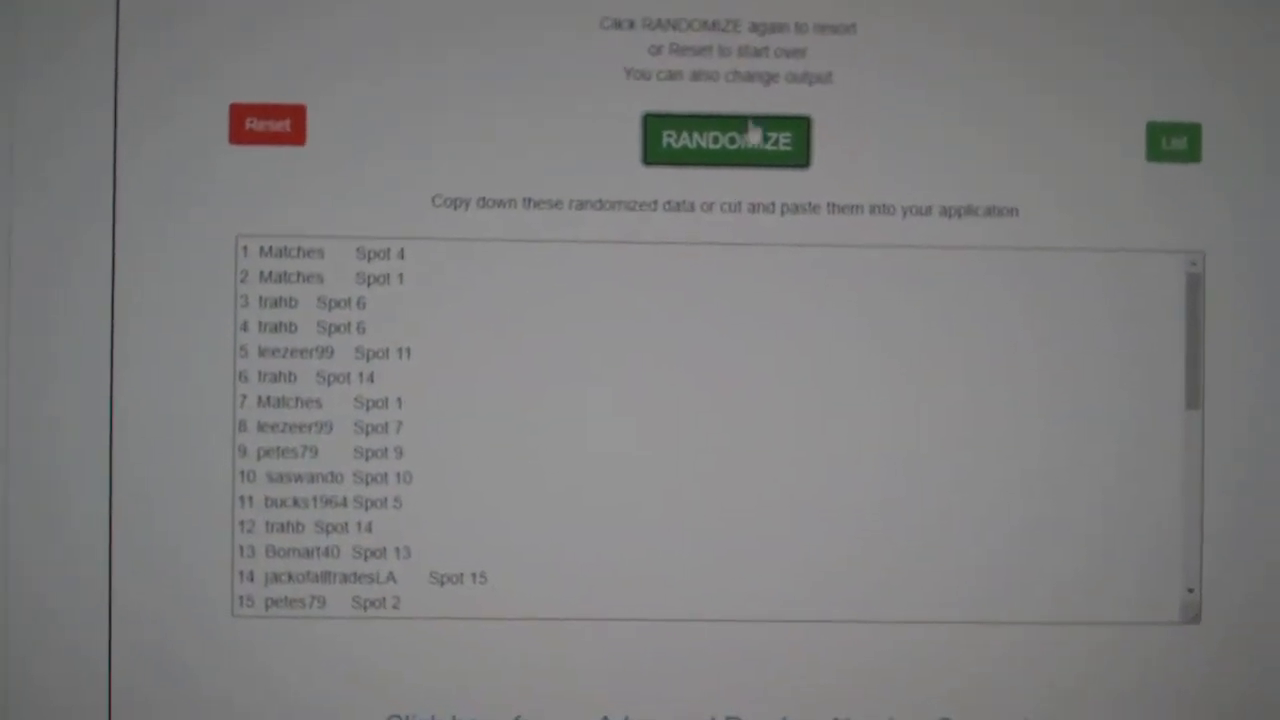
Shuffle the NHL team list into a new numbered random order, starting Edmonton, St. Louis, San Jose.
left_click(726, 140)
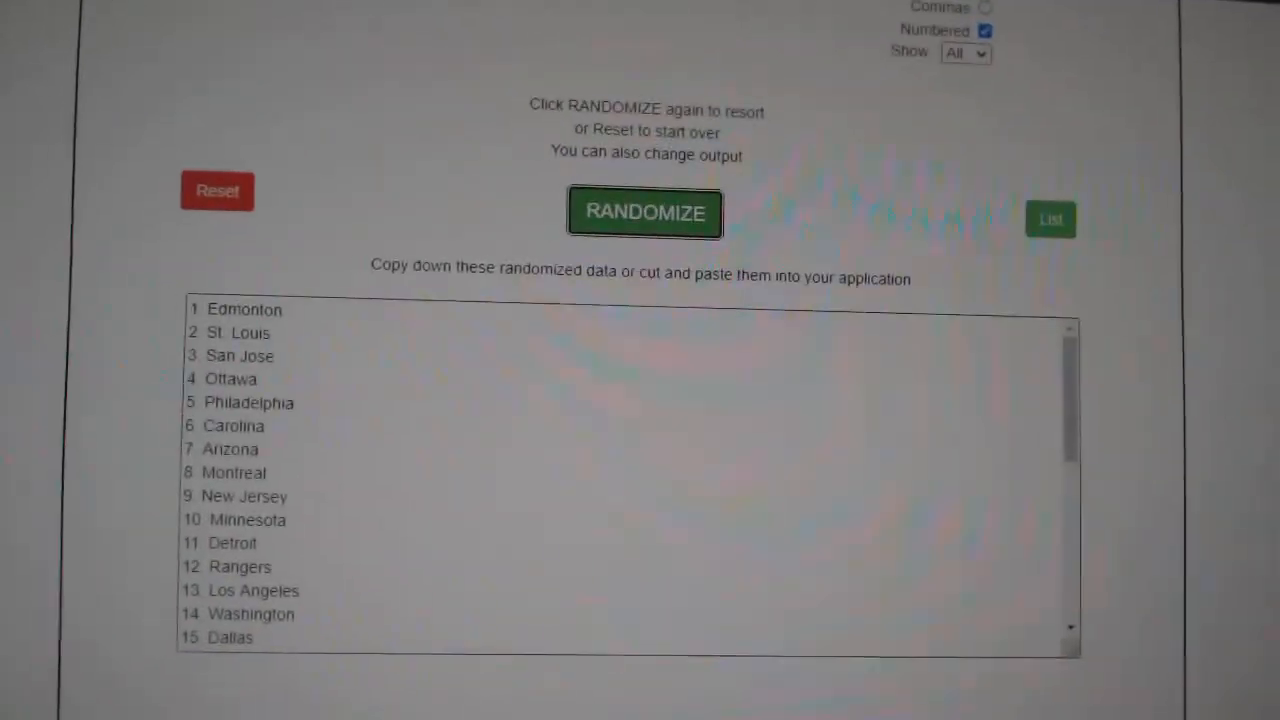
left_click(644, 212)
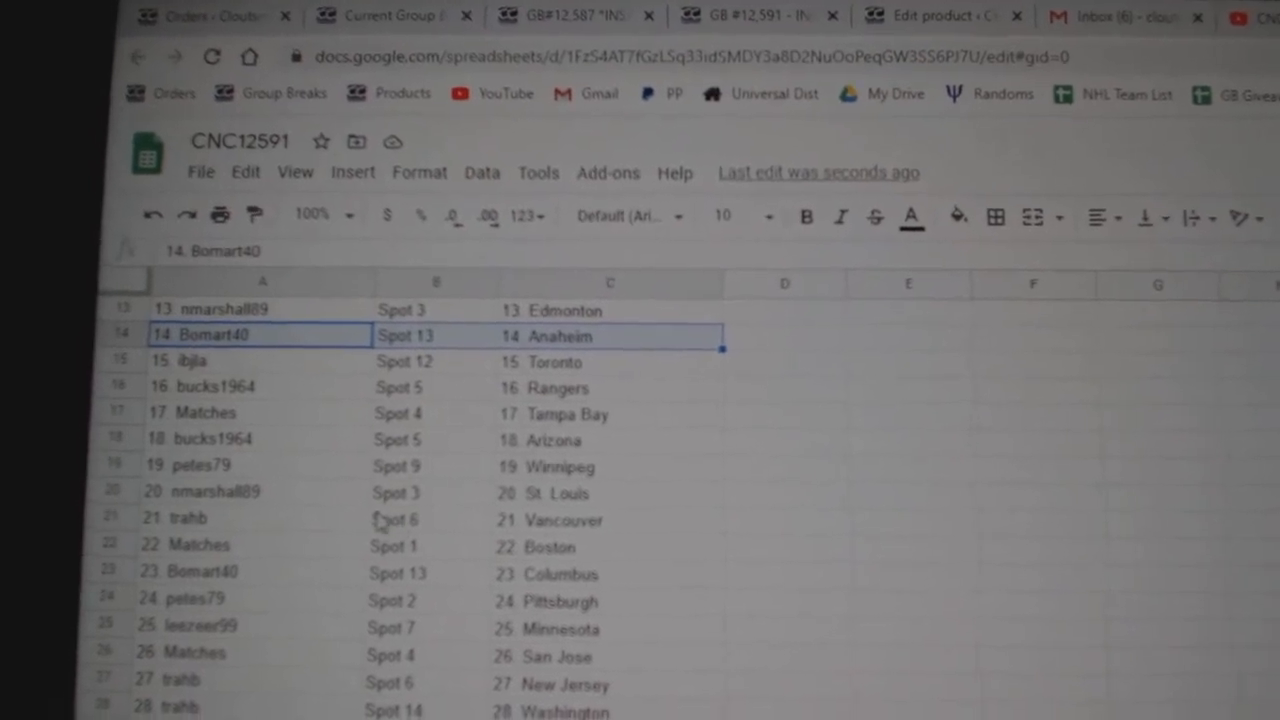
scroll("down", 3)
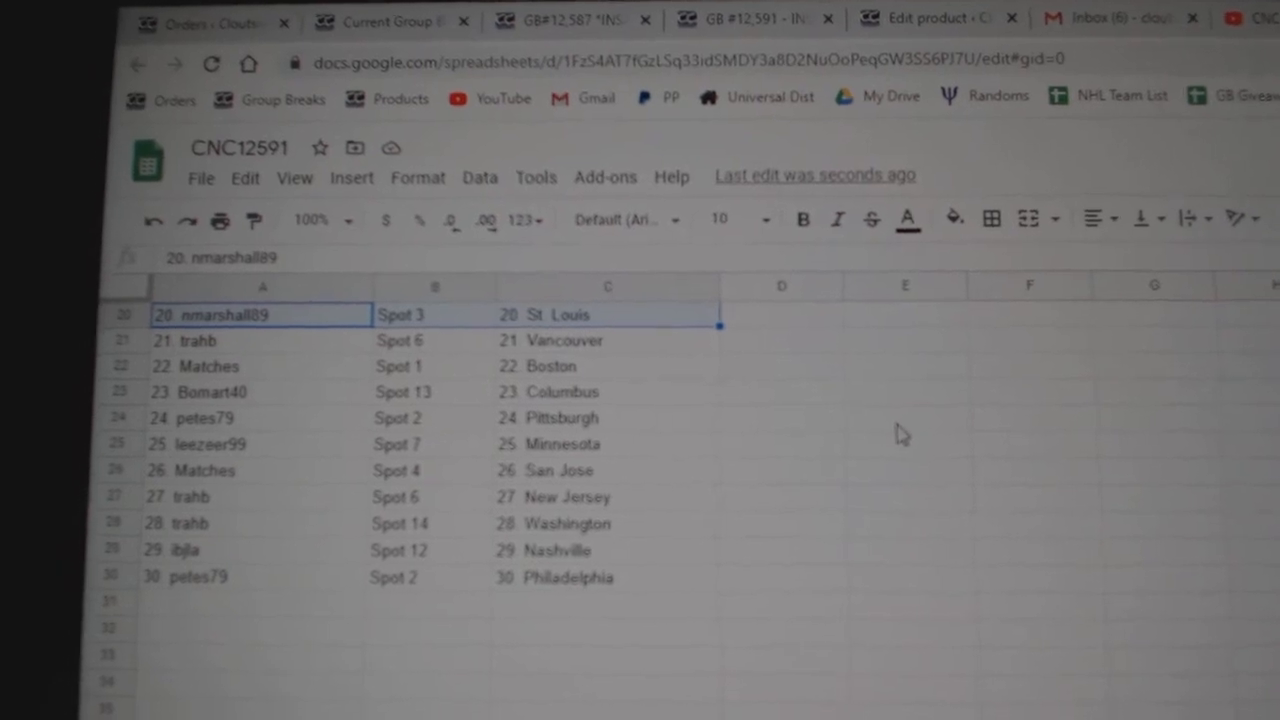
left_click(260, 440)
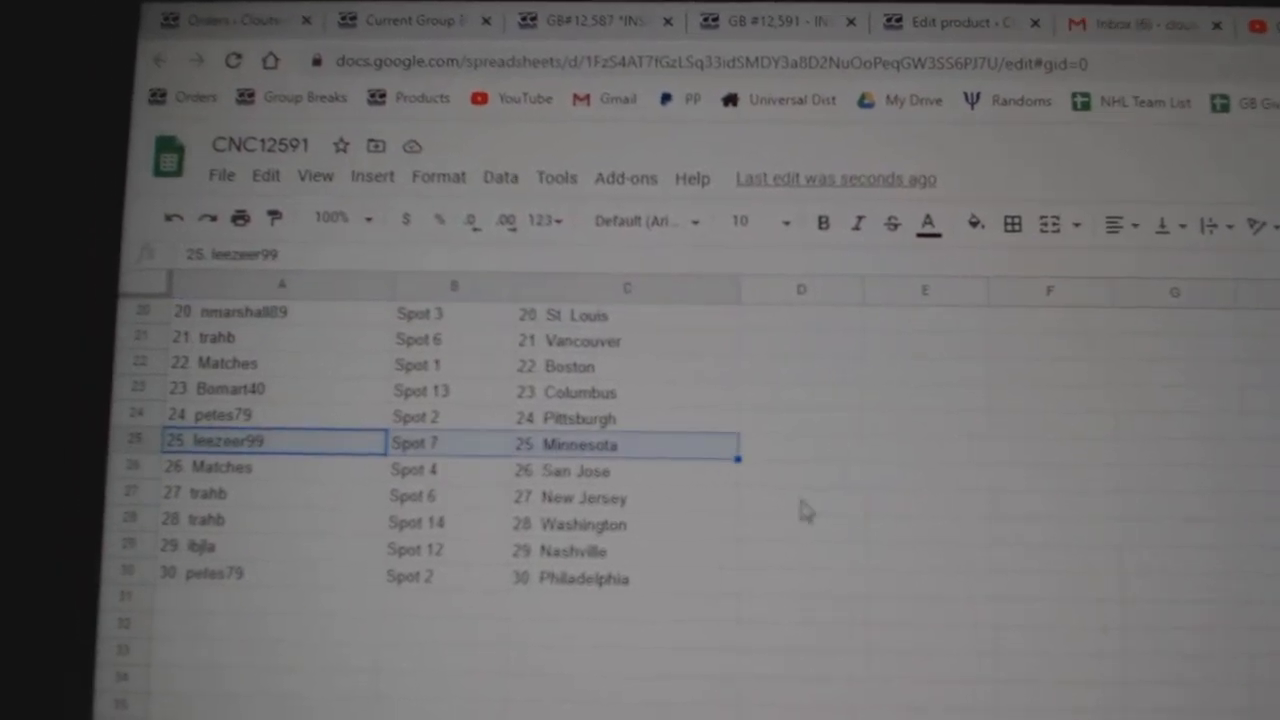